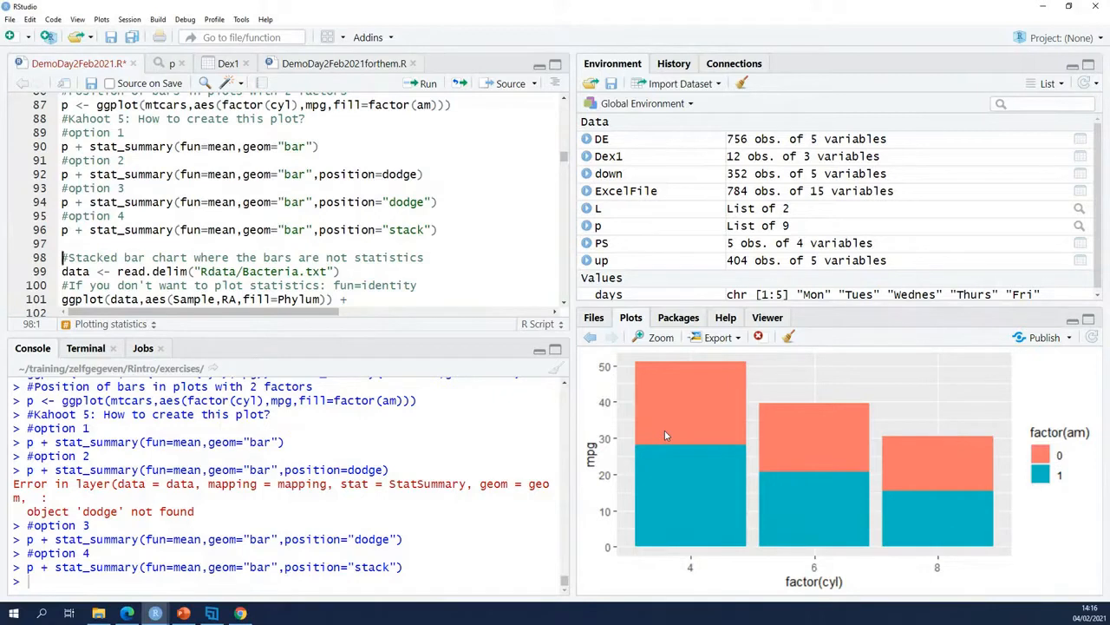
pyautogui.moveTo(656, 423)
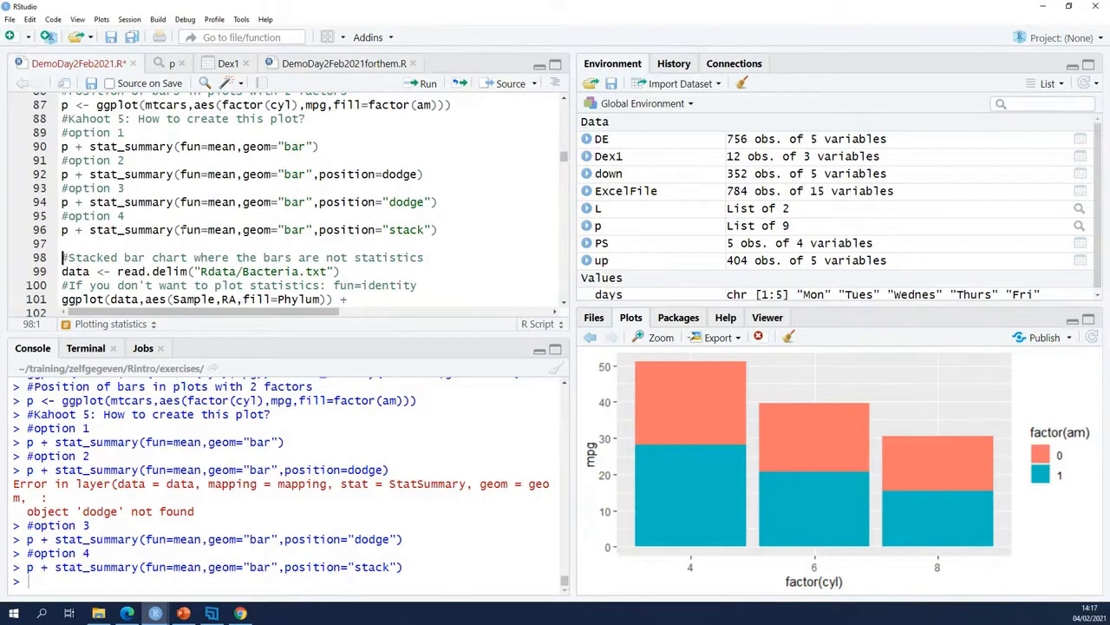
# Load Bacteria.txt into data with read.delim and view its Sample, Phylum and RA columns.
pyautogui.doubleClick(207, 229)
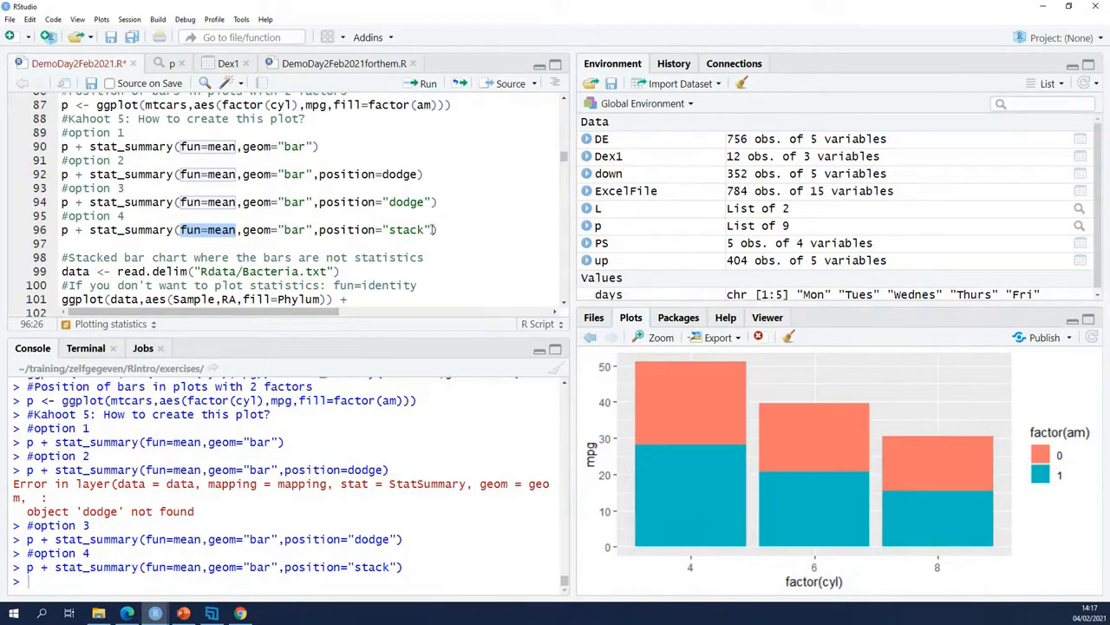
pyautogui.scroll(-3)
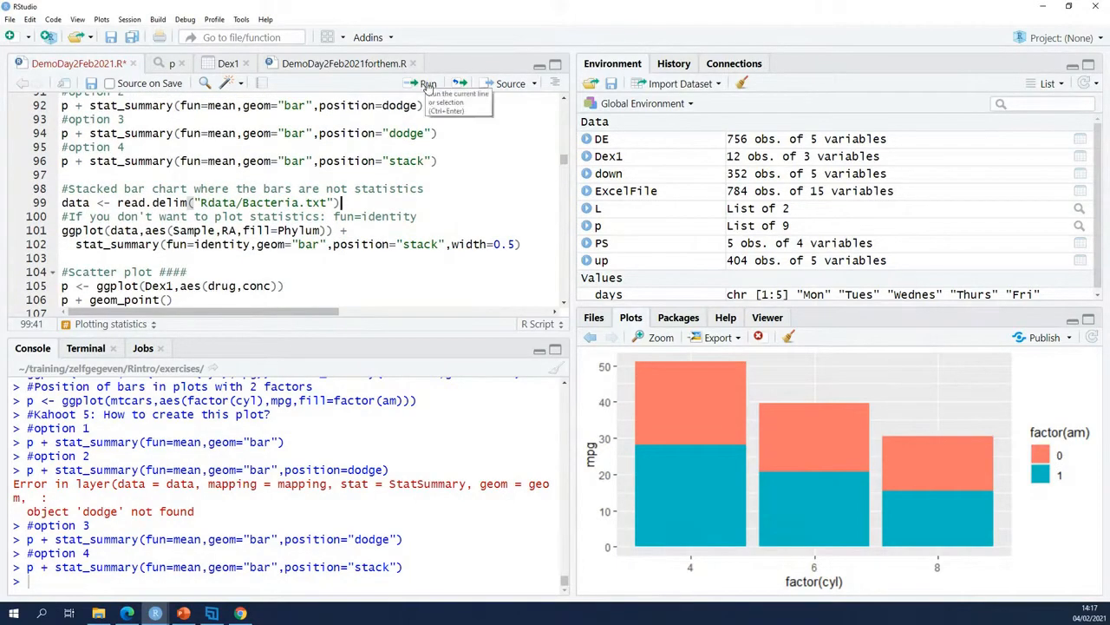
pyautogui.click(426, 83)
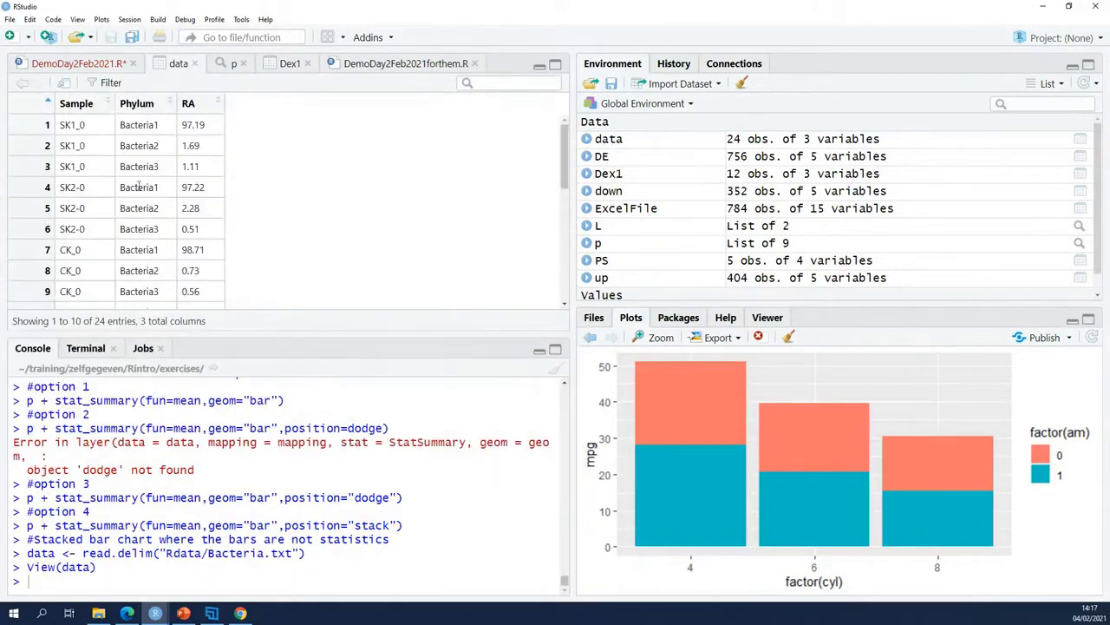
pyautogui.moveTo(145, 198)
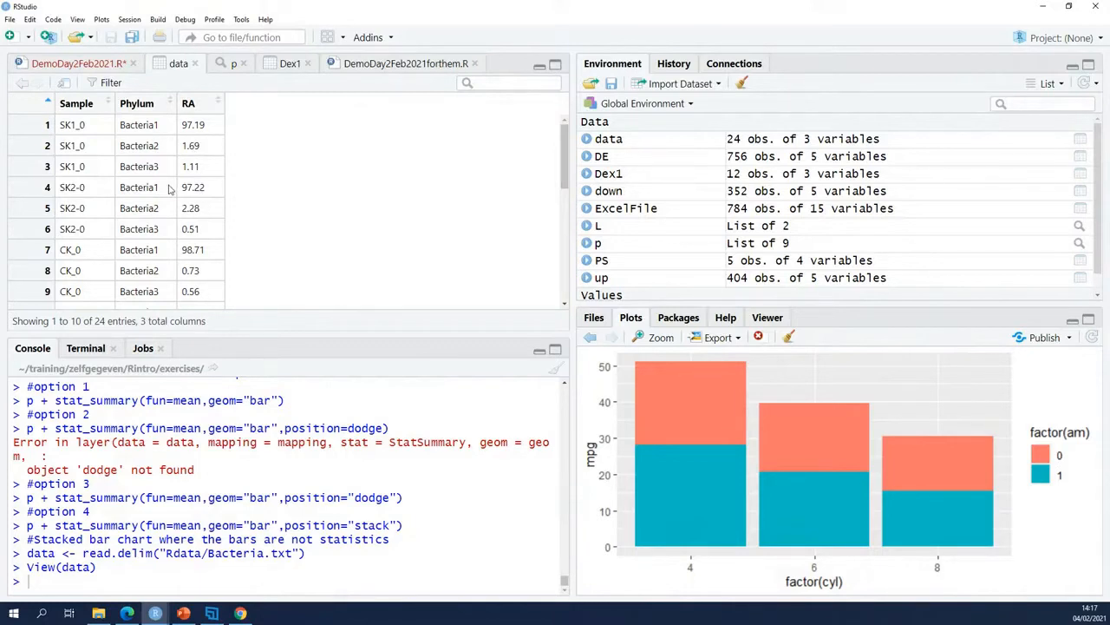
pyautogui.moveTo(200, 163)
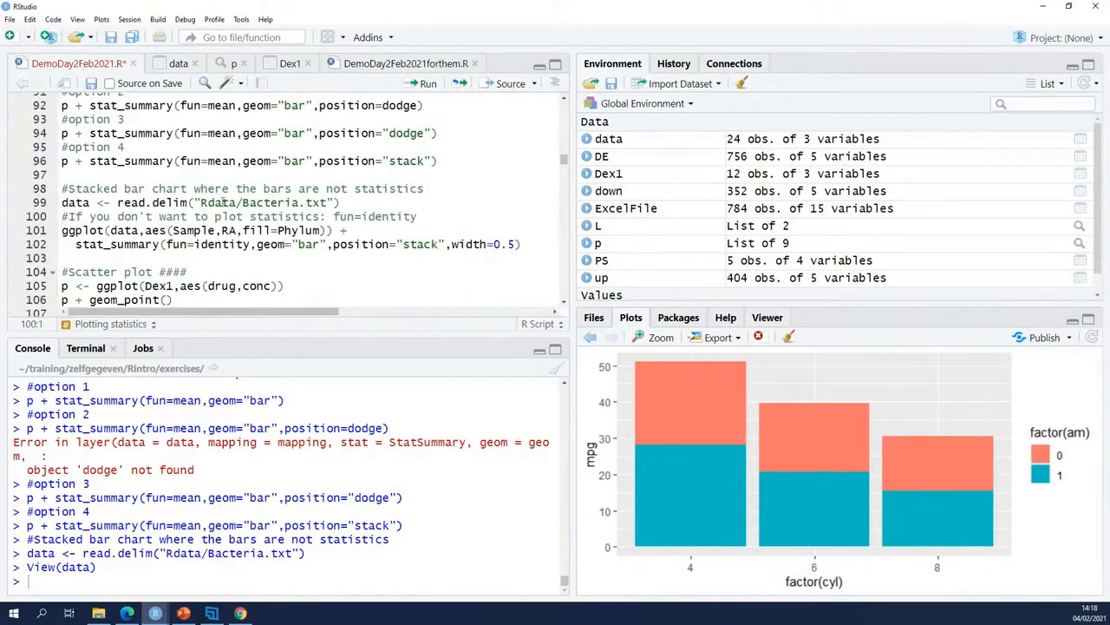
# Review the data table, then highlight the geom bar and fun=identity settings in the ggplot code.
pyautogui.doubleClick(206, 243)
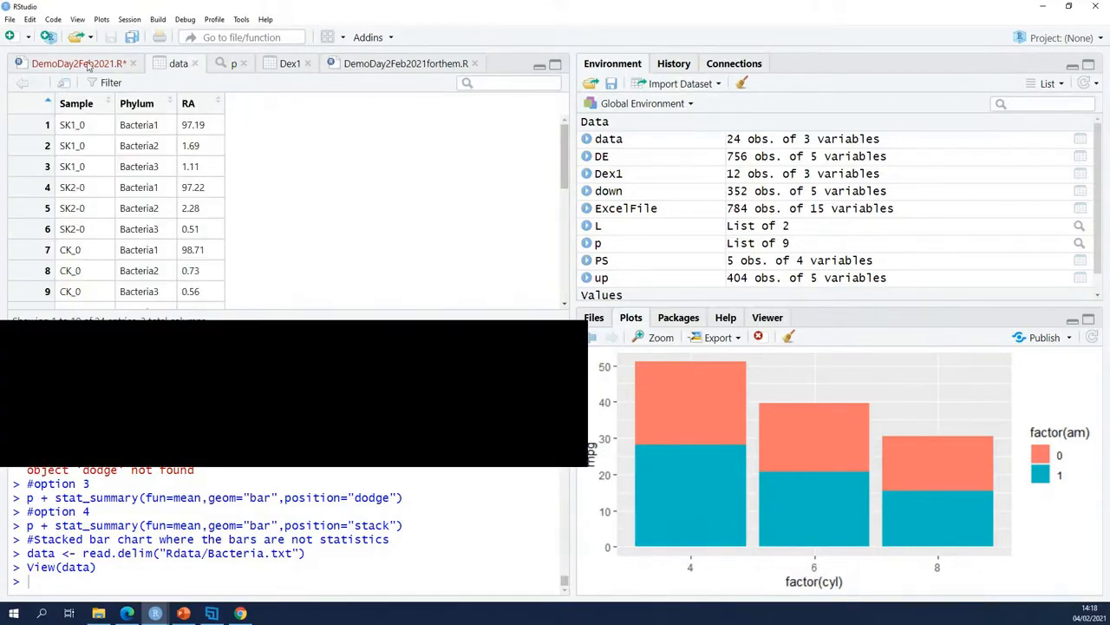
pyautogui.click(78, 62)
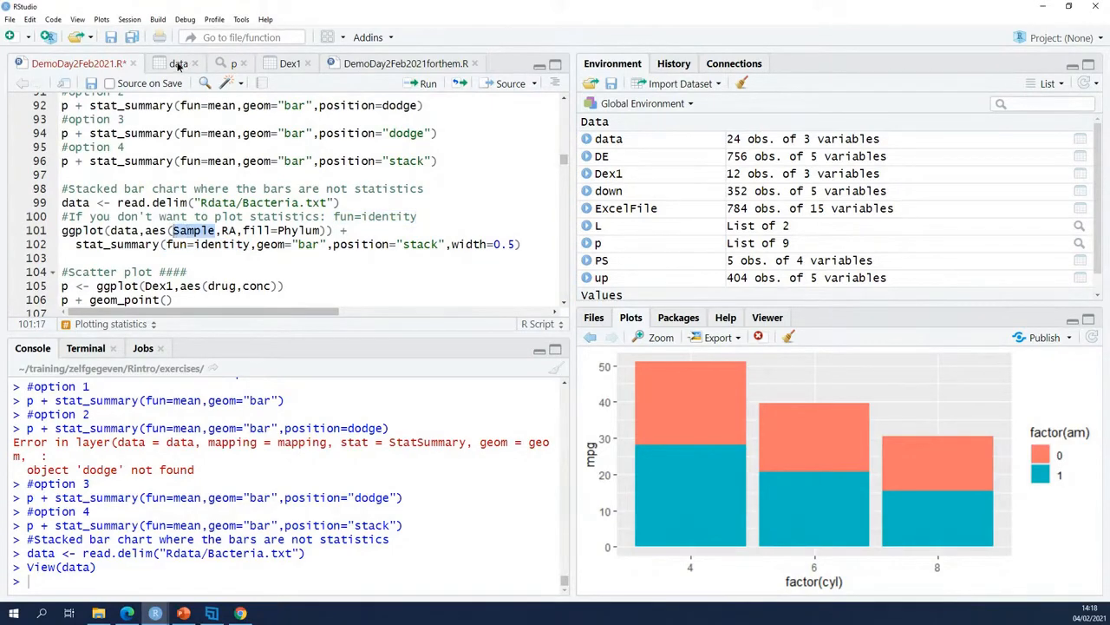
pyautogui.click(179, 63)
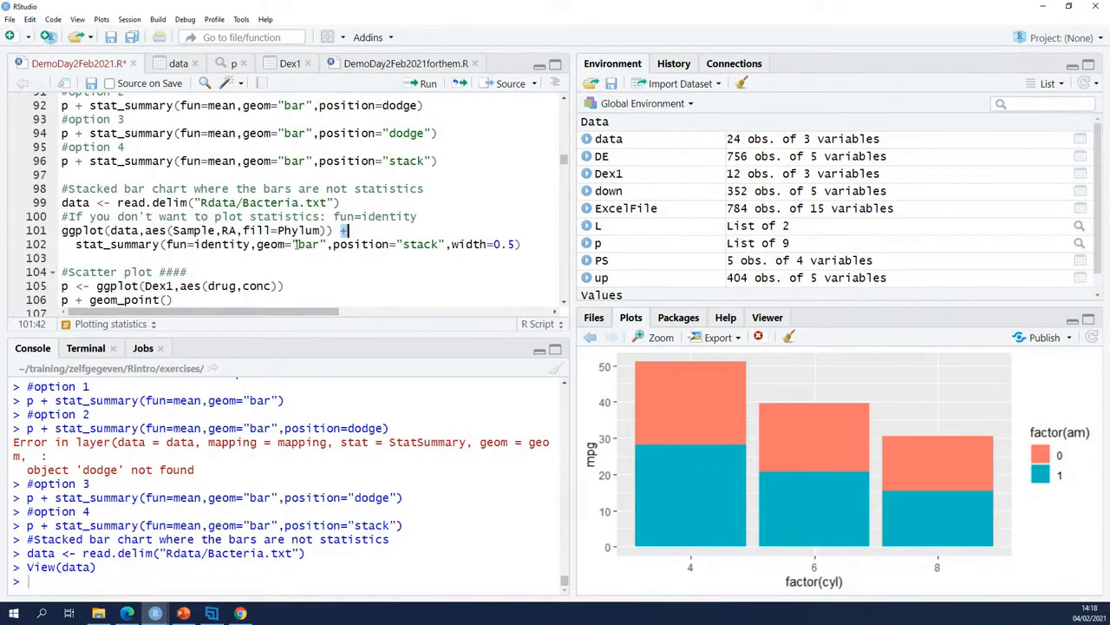
pyautogui.doubleClick(309, 243)
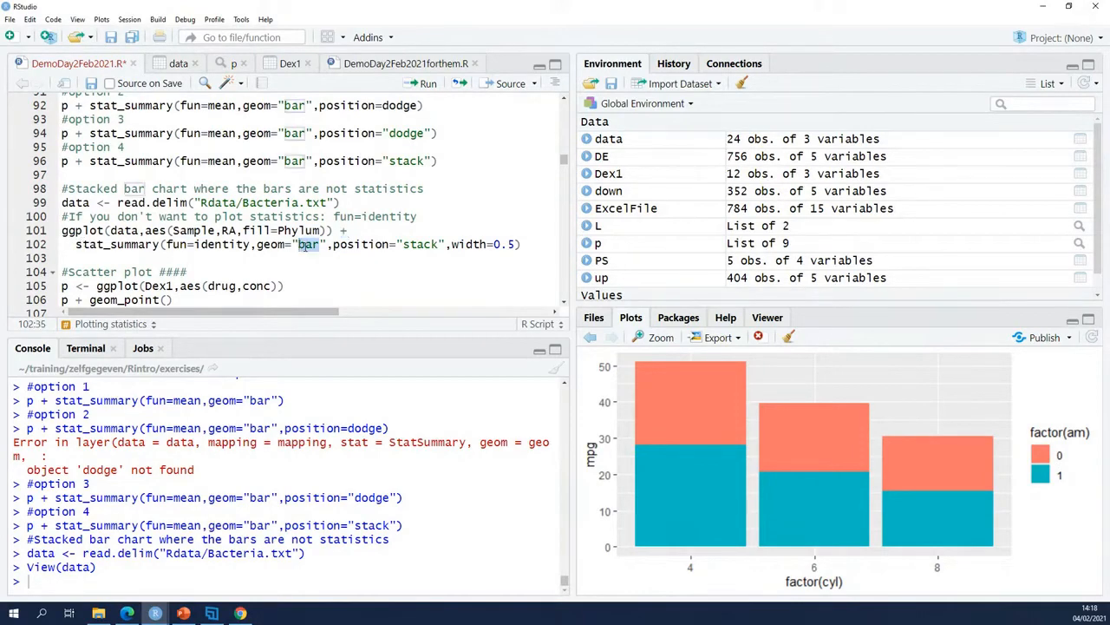
pyautogui.doubleClick(220, 243)
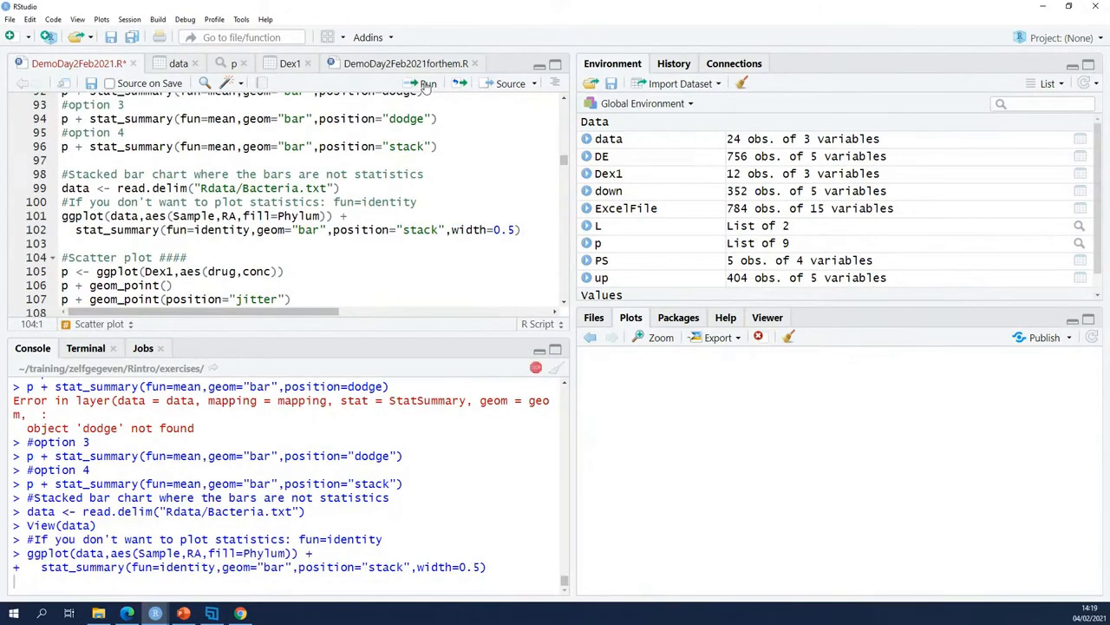
# Run the ggplot lines to render the stacked RA bar chart per sample filled by phylum.
pyautogui.click(427, 83)
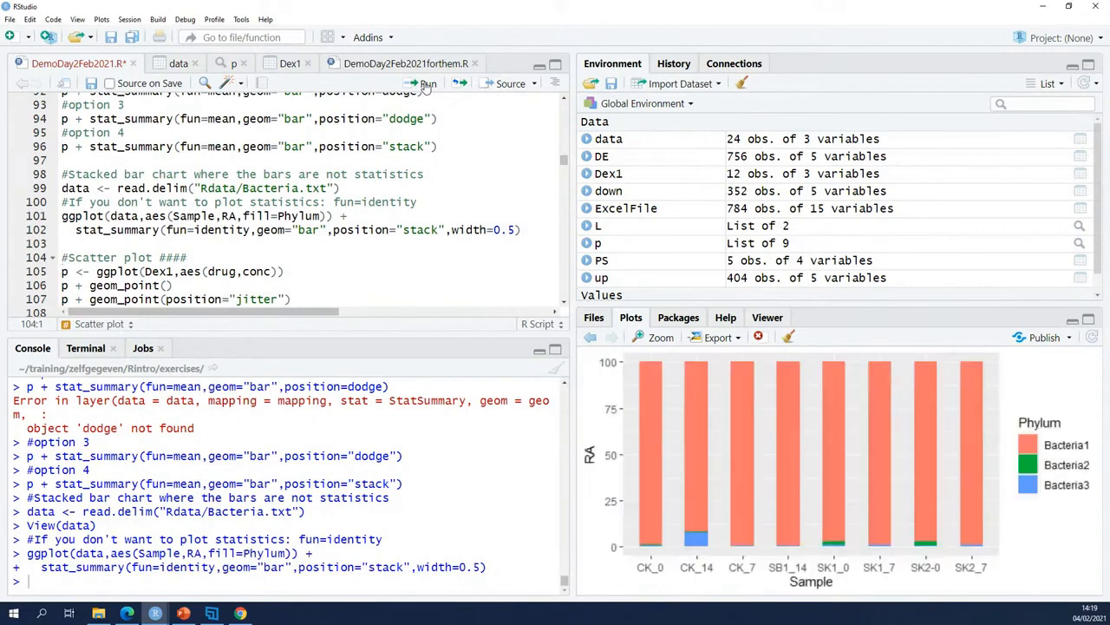
pyautogui.moveTo(471, 173)
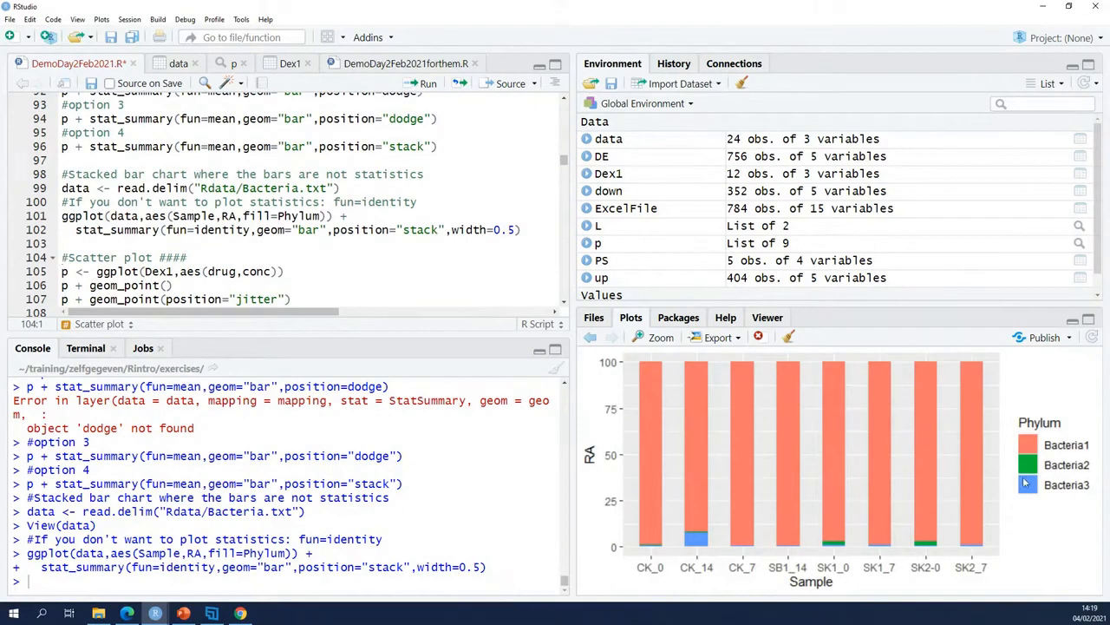
pyautogui.moveTo(702, 548)
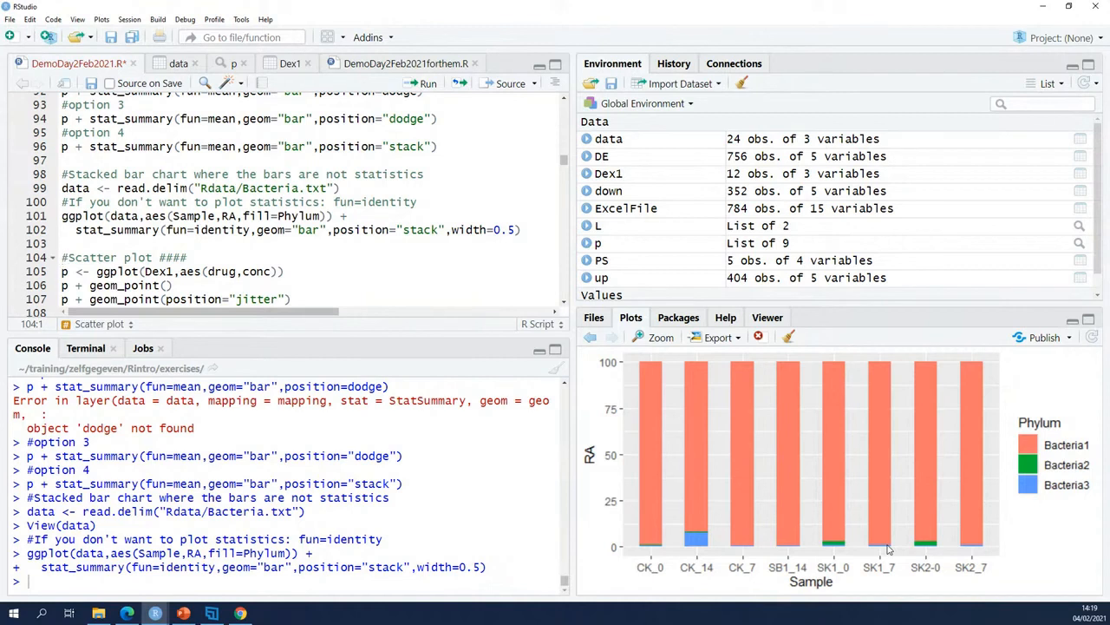
pyautogui.moveTo(864, 529)
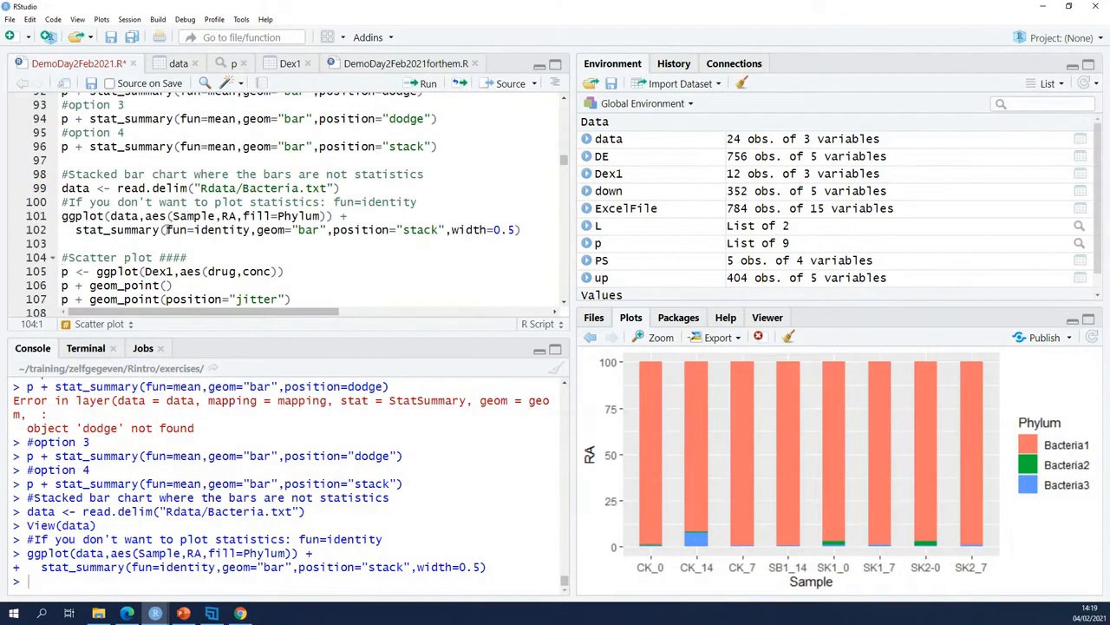
pyautogui.doubleClick(208, 229)
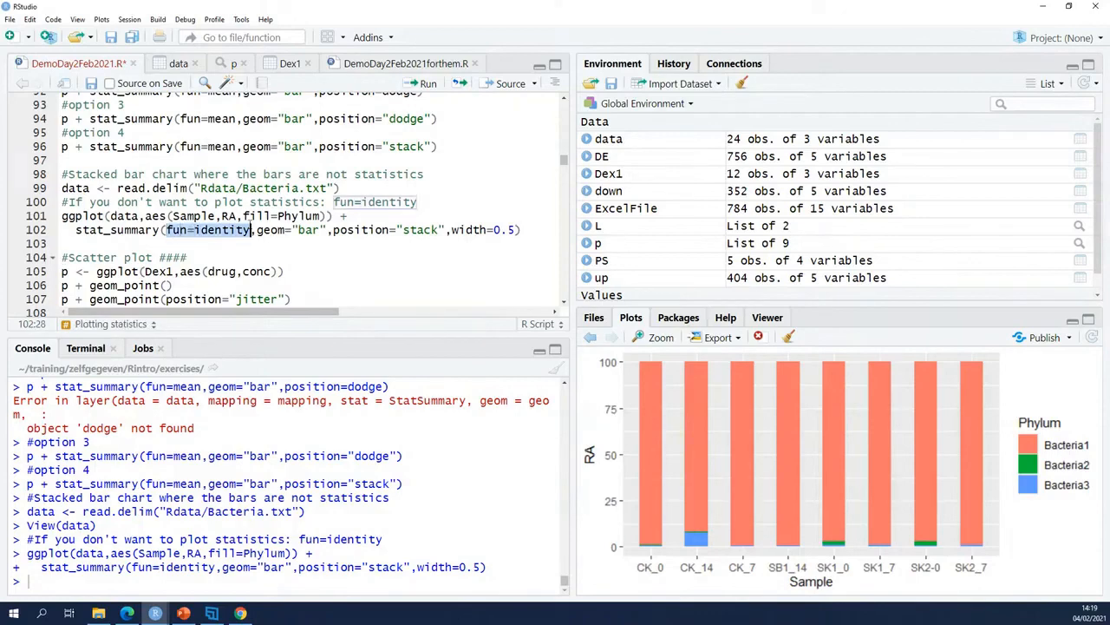